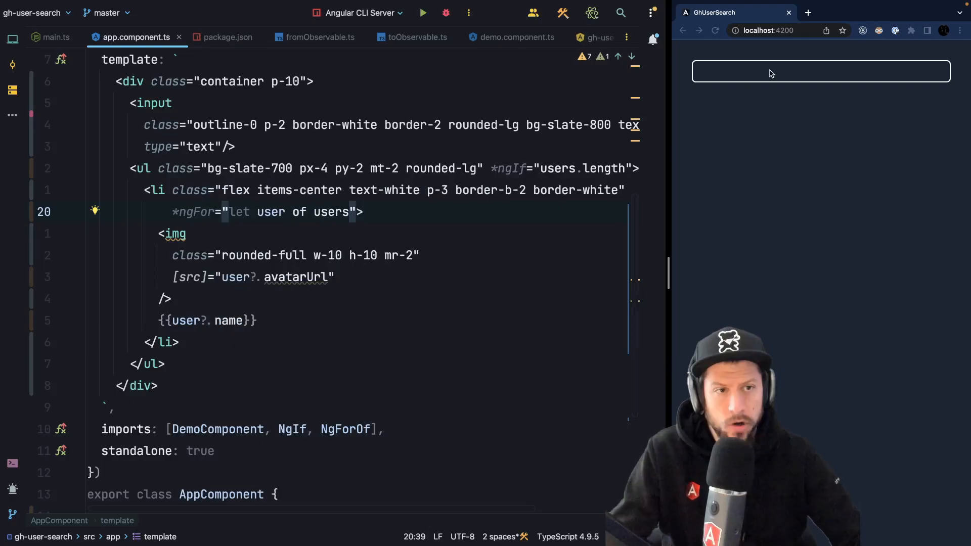
# Declare inputValue = signal('') and bind the input's (input) event to set it from $event.target.value
pyautogui.write('dkfkfdk')
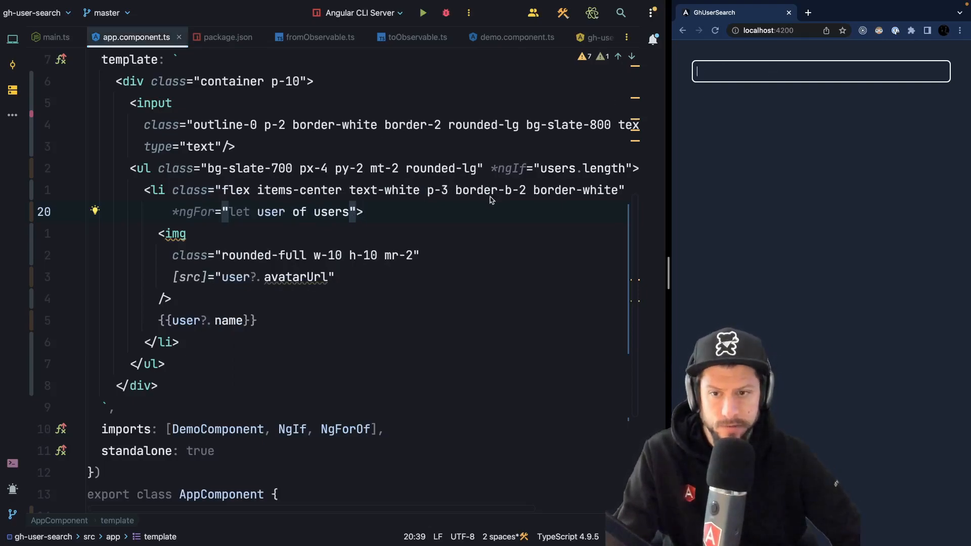
pyautogui.moveTo(376, 304)
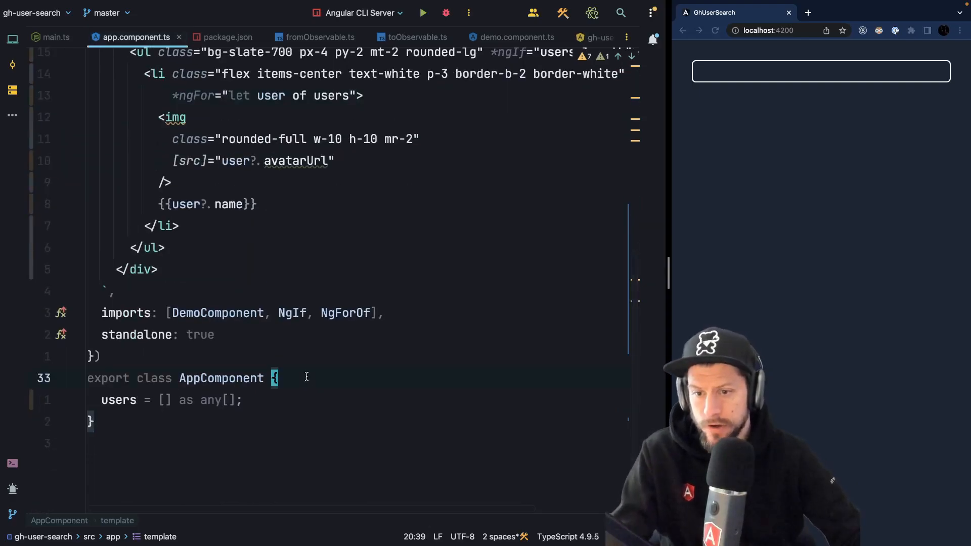
pyautogui.write('inpu')
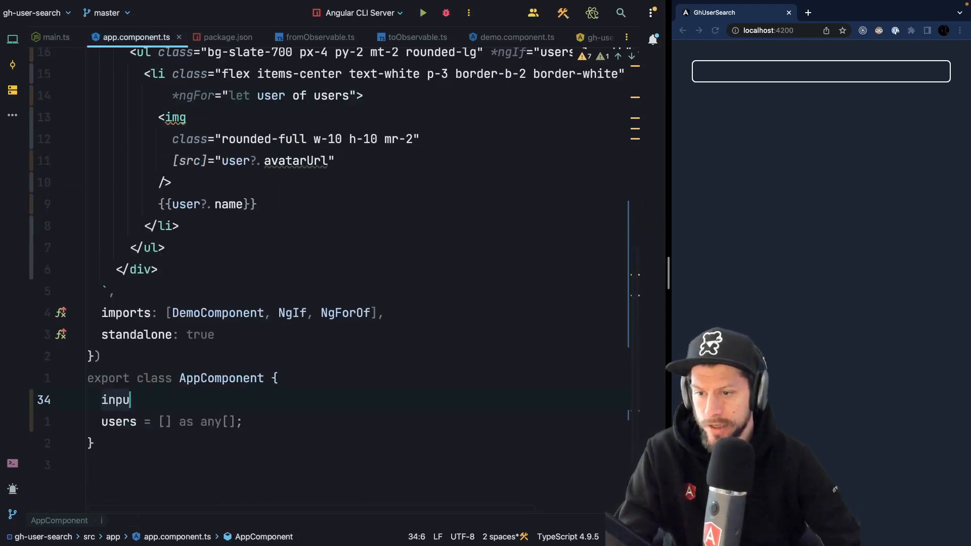
pyautogui.write("tValue = signal('');")
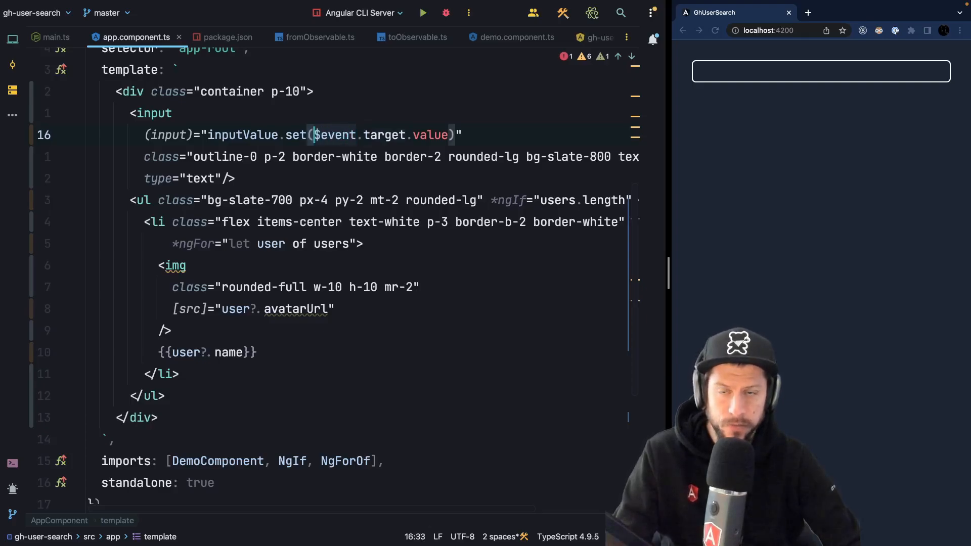
pyautogui.write('$an')
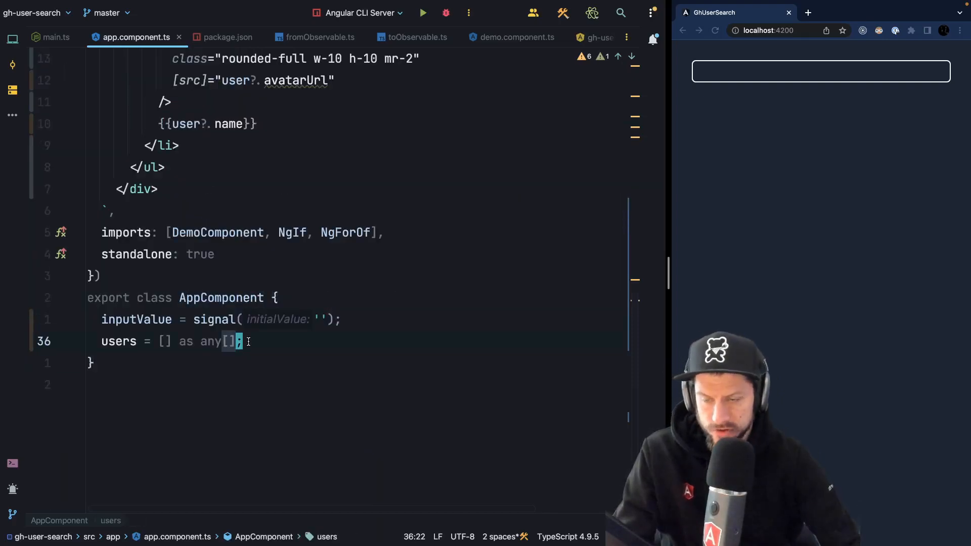
# Add the field ghUserService = inject(GithubUserService) below inputValue, importing via autocomplete
pyautogui.press('Enter')
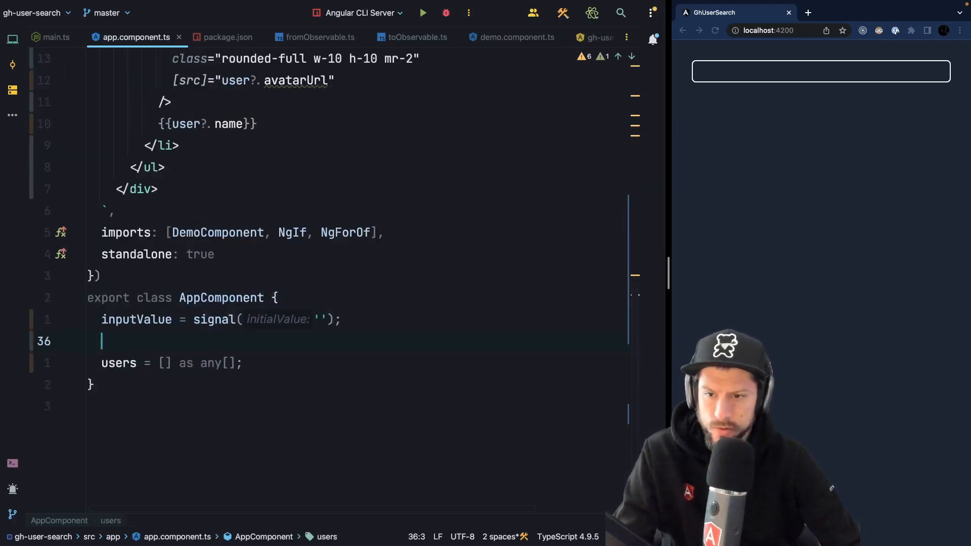
pyautogui.write('g')
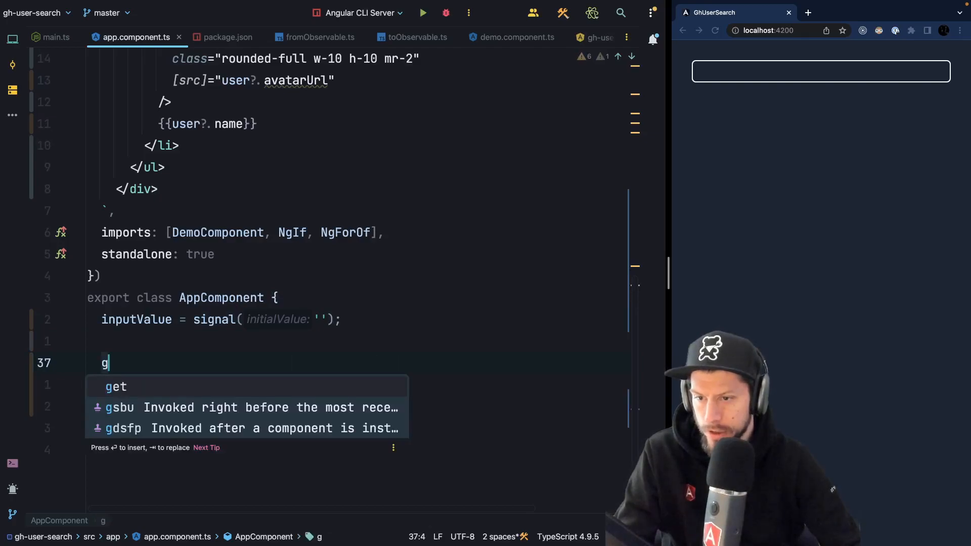
pyautogui.write('hUserSre')
pyautogui.write('users = [] as any[];')
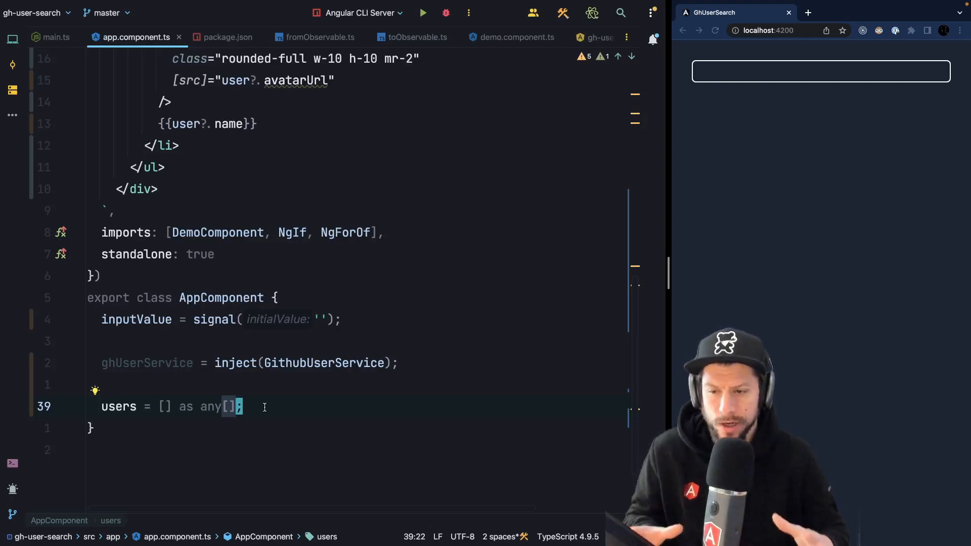
# Try the term kreuz in the localhost:4200 preview's search field, then trim it back
pyautogui.click(821, 71)
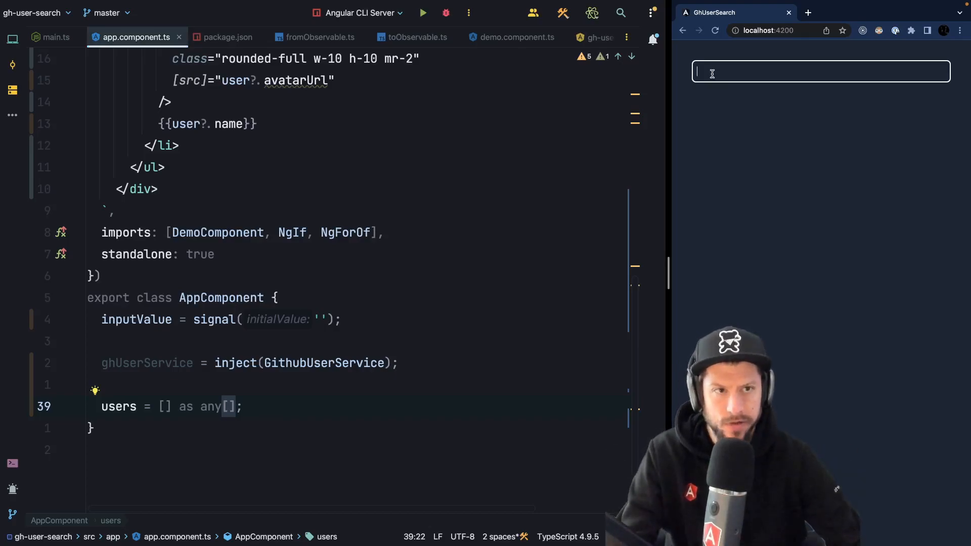
pyautogui.write('kreuzer')
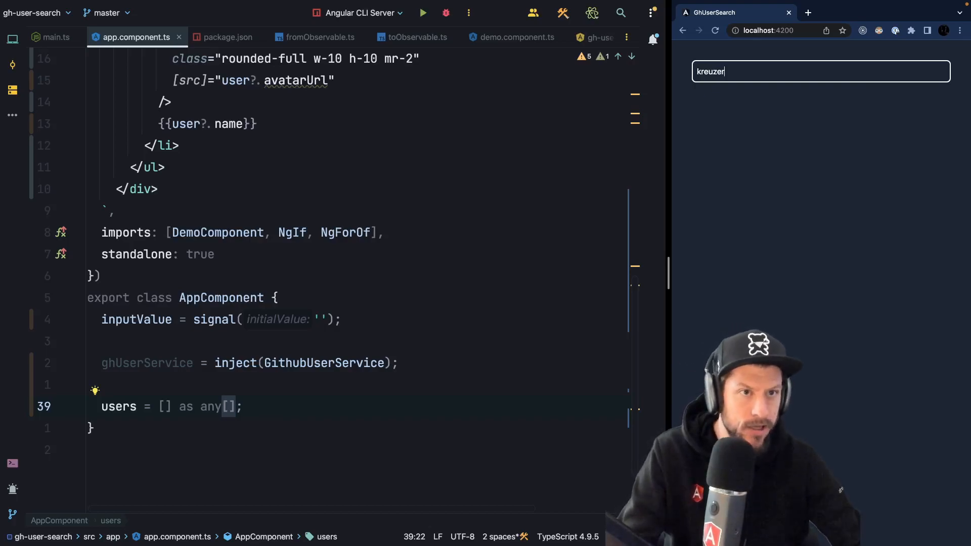
pyautogui.press('Backspace')
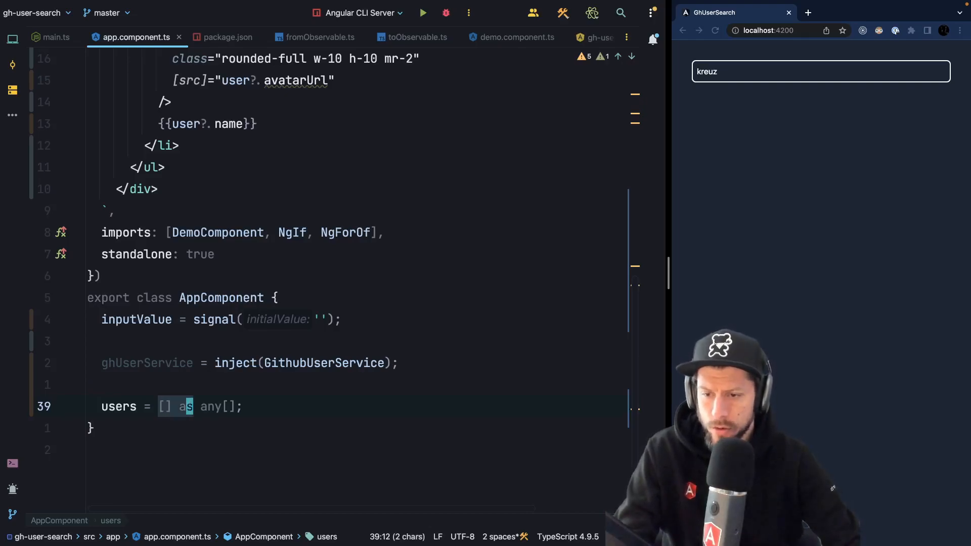
# Replace the empty users array with toObservable(this.inputValue).pipe(...)
pyautogui.press('Delete')
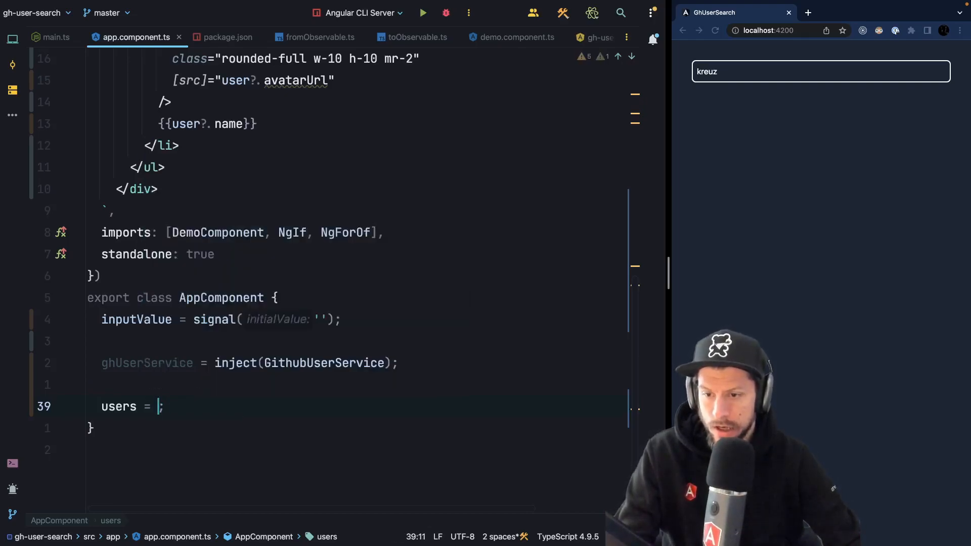
pyautogui.write('fromObservable(')
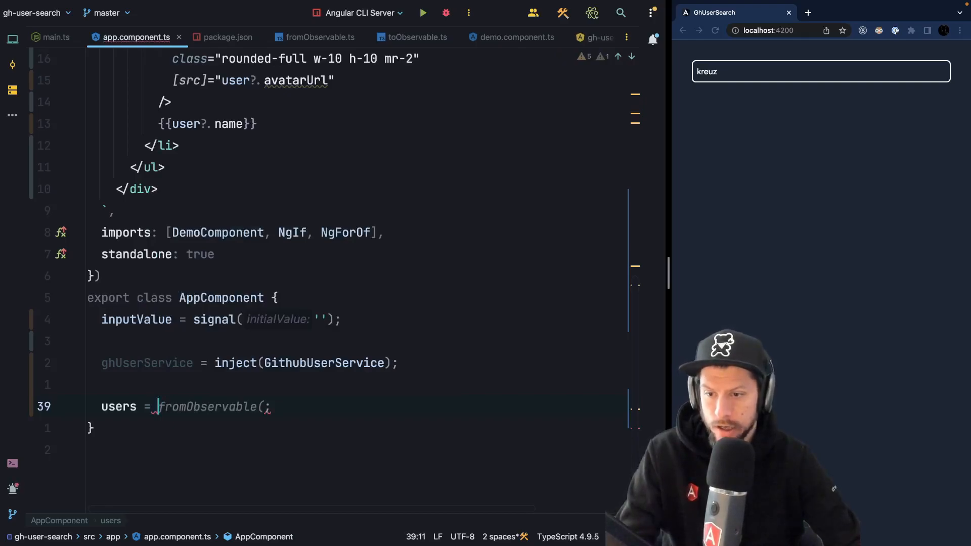
pyautogui.write('toO')
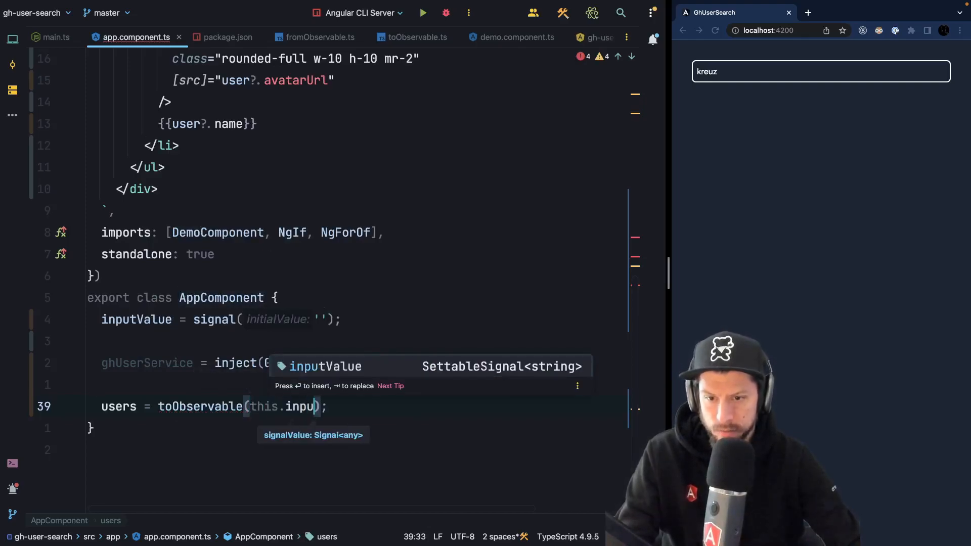
pyautogui.write('Value).')
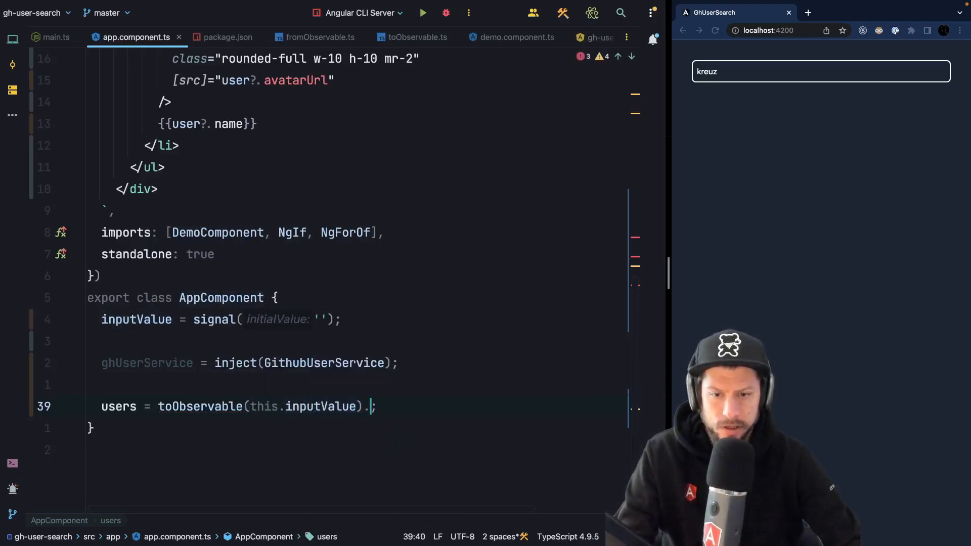
pyautogui.write('pipe(')
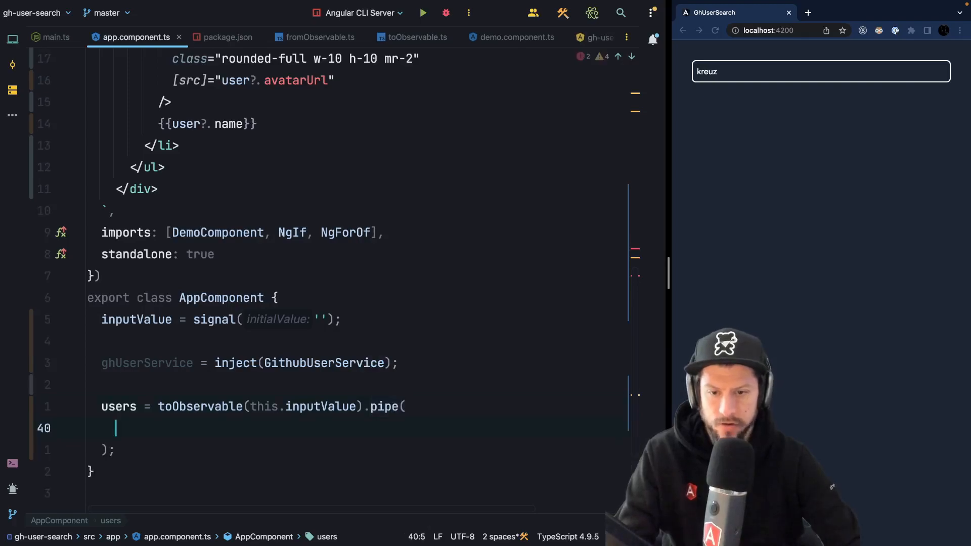
# Chain filter(length > 2), debounceTime(500), distinctUntilChanged() and switchMap to ghUserService.getGithubUsers(value)
pyautogui.write('filter(value => value.length > 2),')
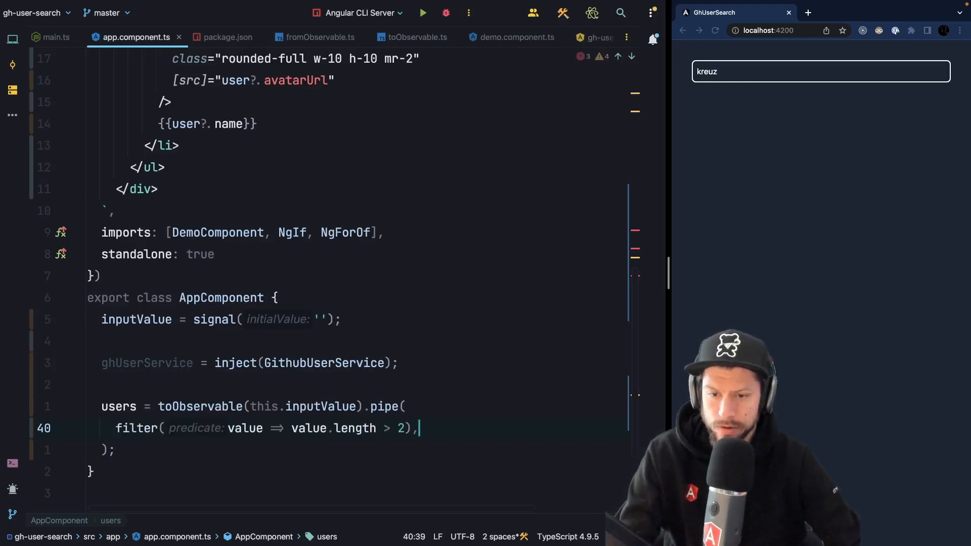
pyautogui.write('debounceTime(500),')
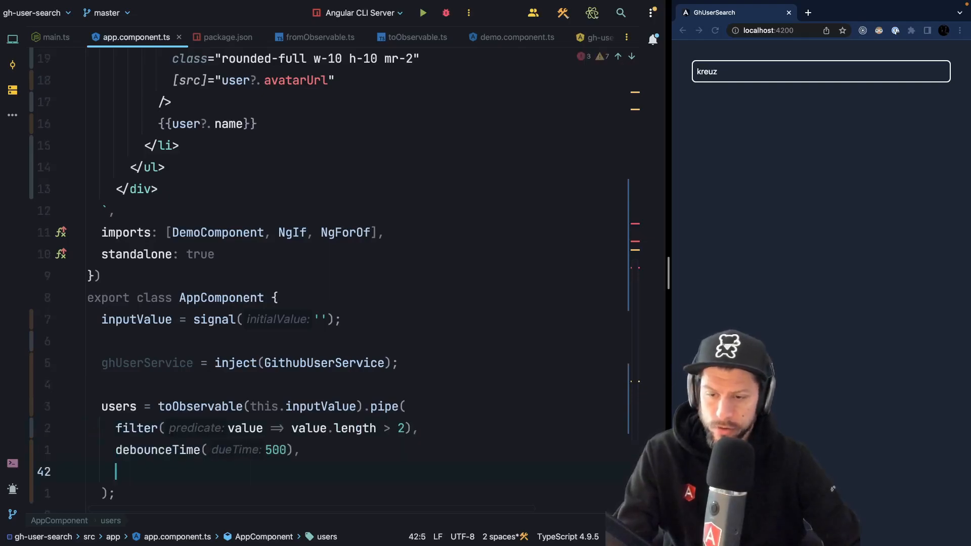
pyautogui.write('distinctUntilChanged(),')
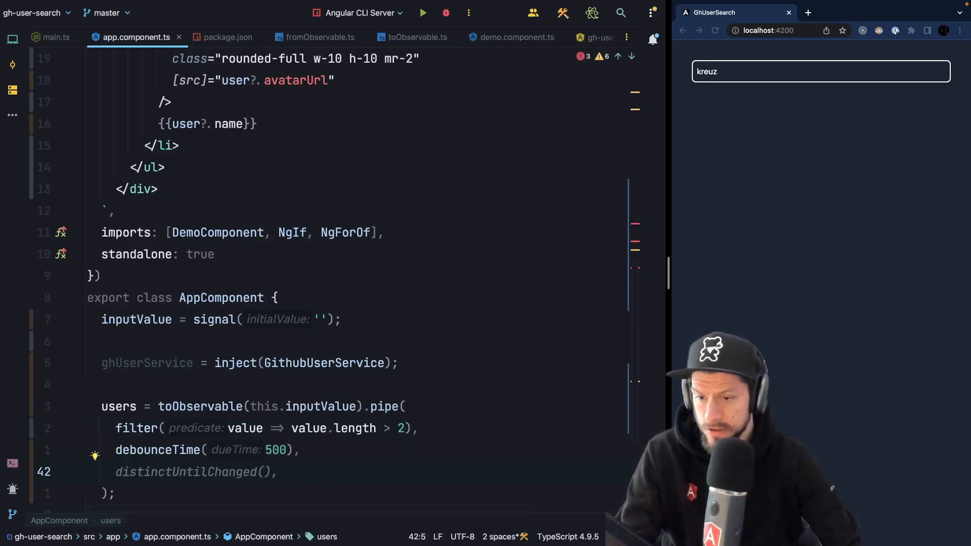
pyautogui.write('switchMap(value => this.ghUserService.search(value))')
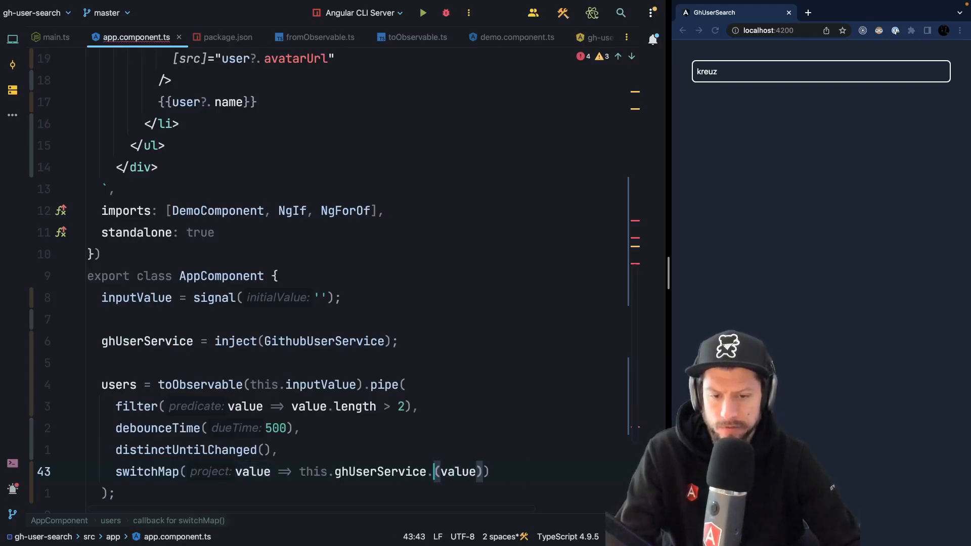
pyautogui.write('getGithubUsers')
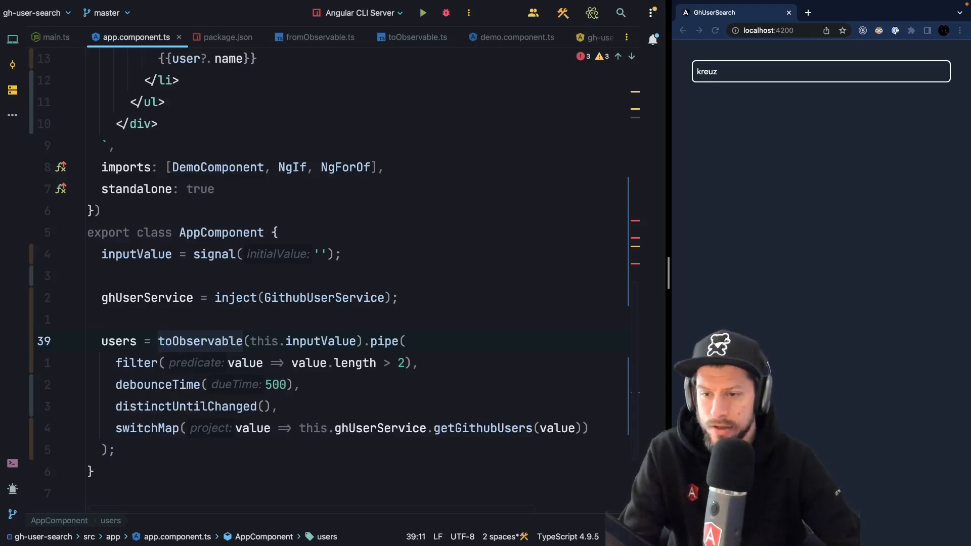
# Wrap the pipeline in fromObservable(...) and revisit the template's ngIf on users
pyautogui.write('from')
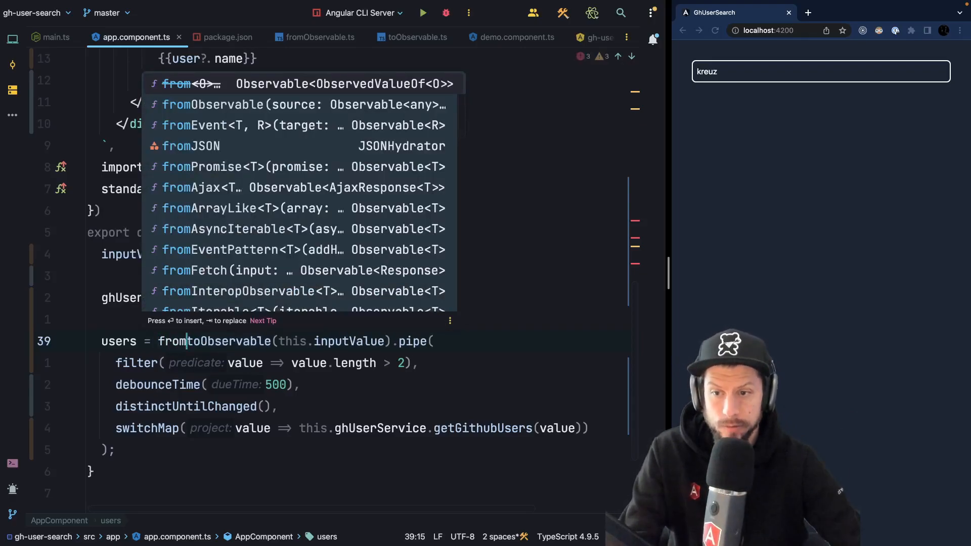
pyautogui.write('Observable(')
pyautogui.click(352, 449)
pyautogui.write(')')
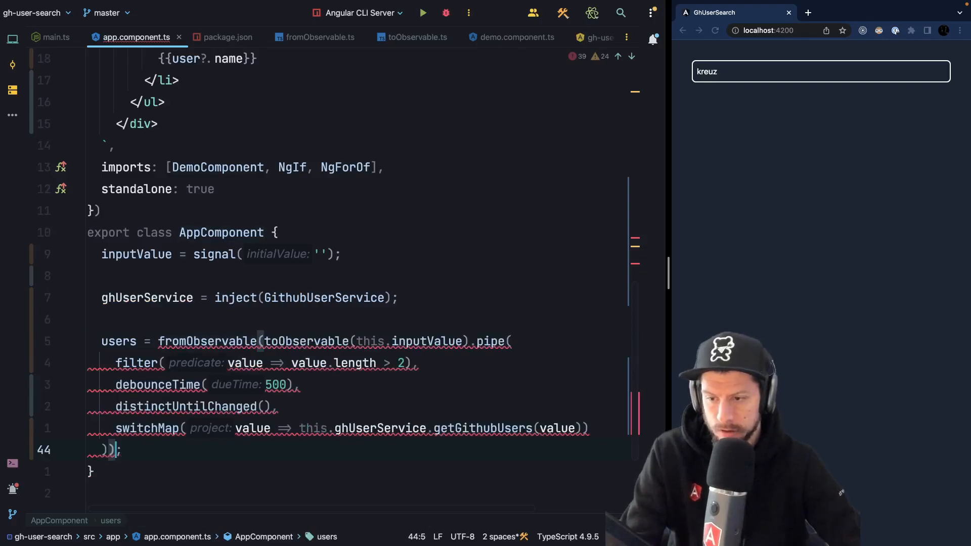
pyautogui.write("'users'")
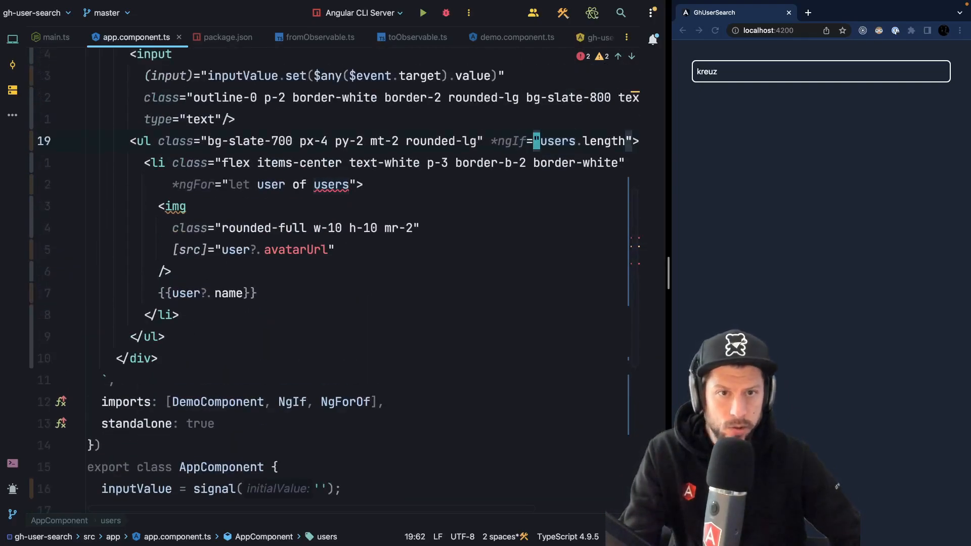
# Call users() in ngIf and ngFor, then search kreuz in the browser to list matching users
pyautogui.write('()')
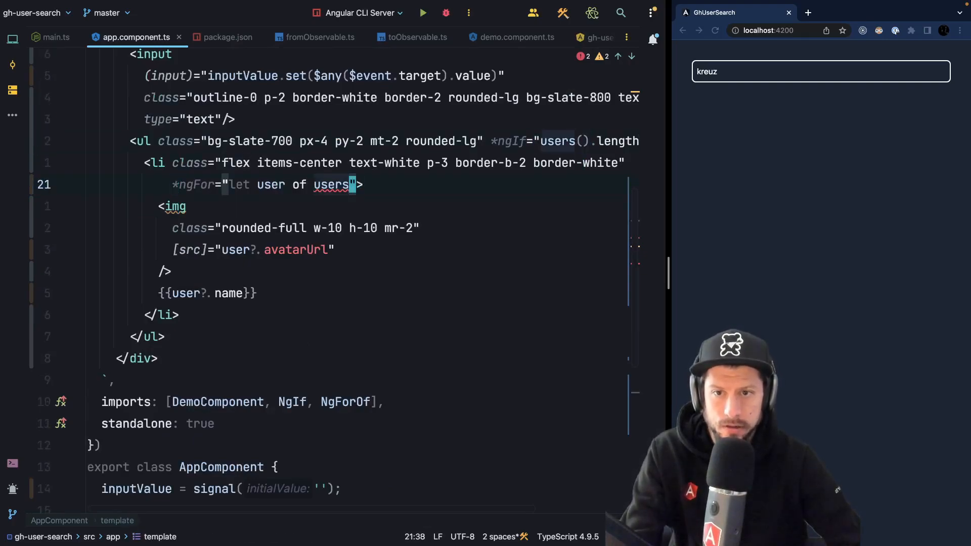
pyautogui.write('()')
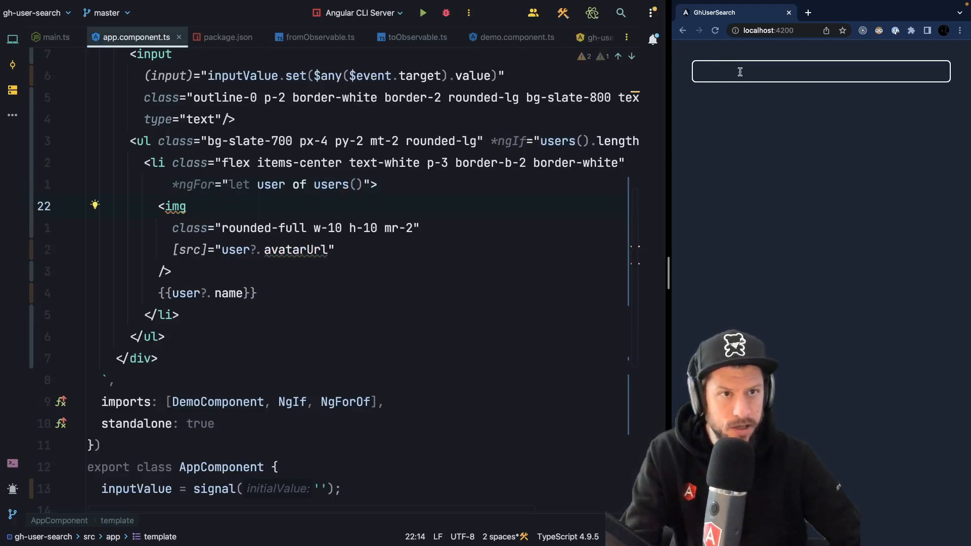
pyautogui.write('kreuz')
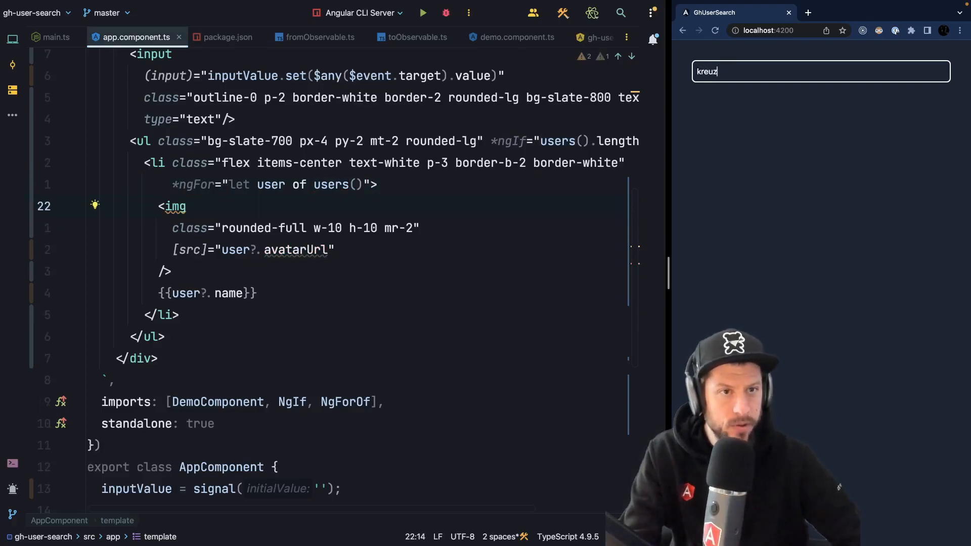
pyautogui.write('kreuz')
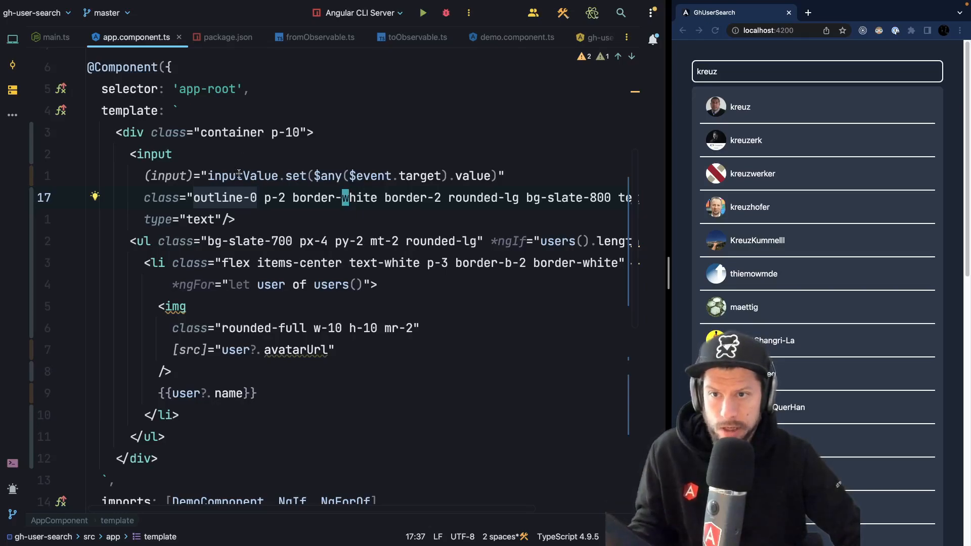
# Scroll to the users field and supply [] as fromObservable's initial value
pyautogui.scroll(-3)
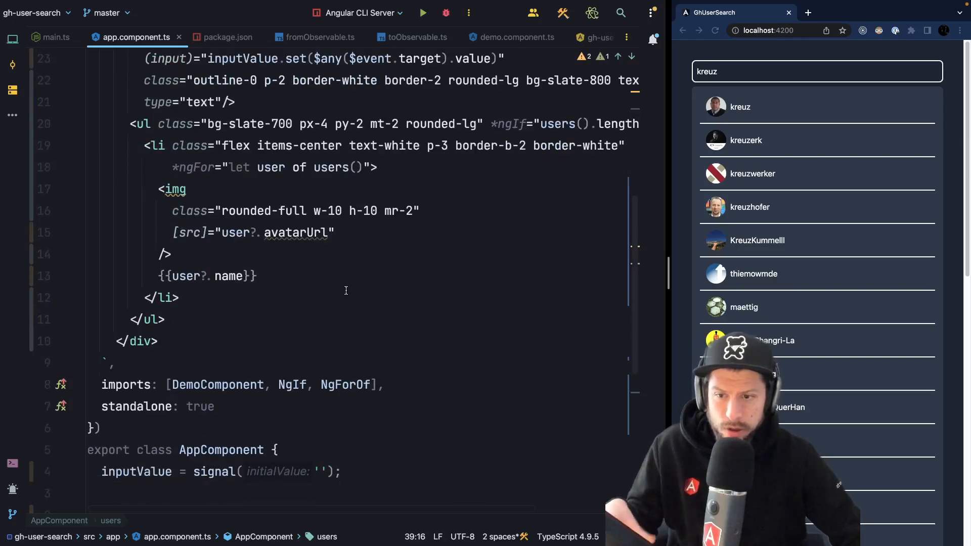
pyautogui.scroll(-3)
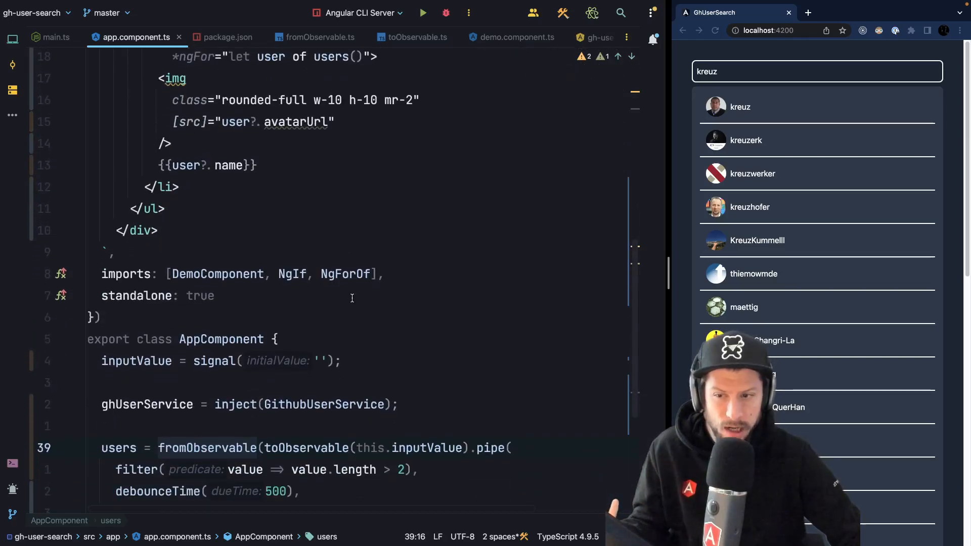
pyautogui.scroll(-3)
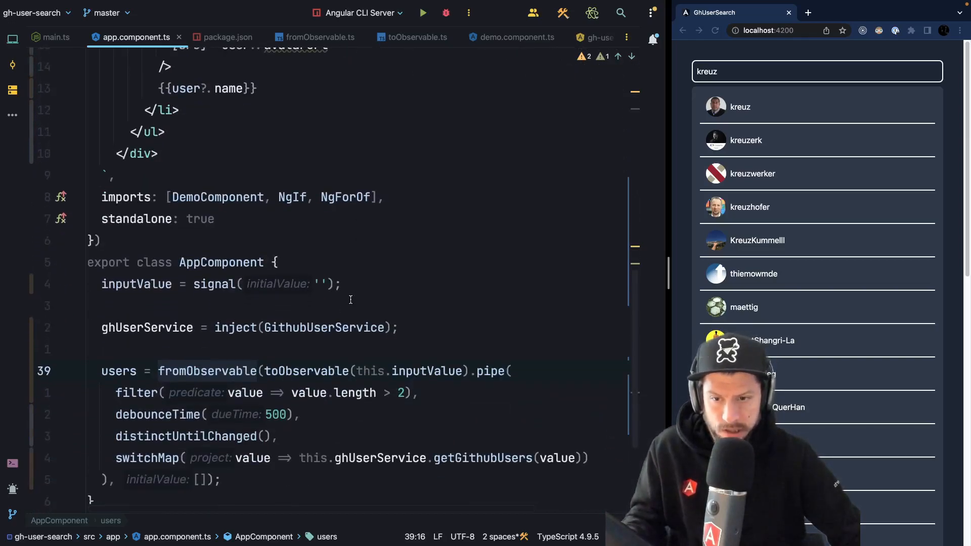